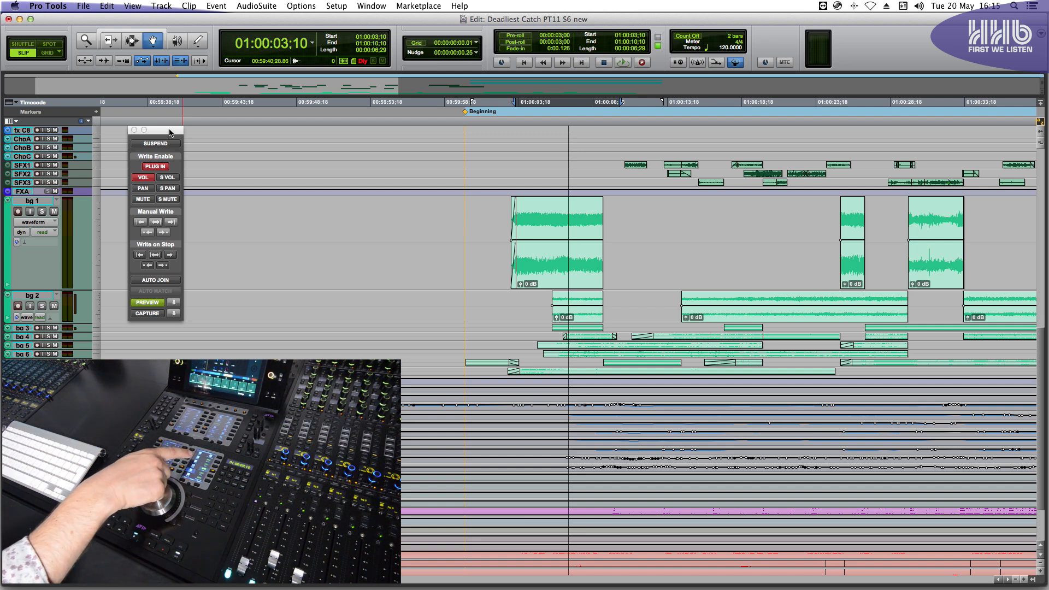
# Enable the VOL and PLUG IN write buttons in the Automation window.
pyautogui.click(108, 40)
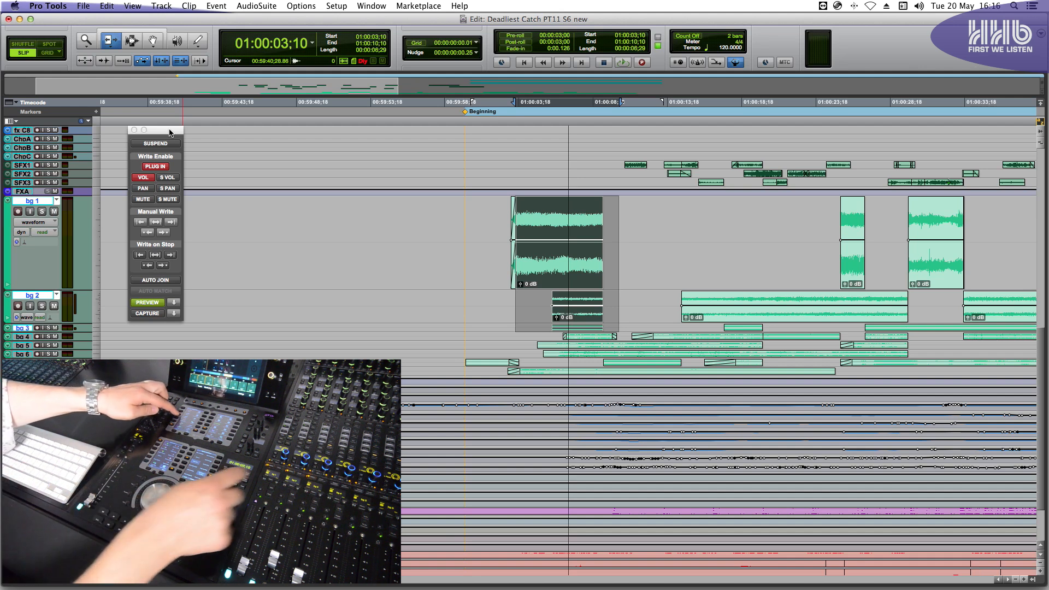
# Select the timeline range covering the first bg 1 clip with the Selector tool.
pyautogui.click(42, 232)
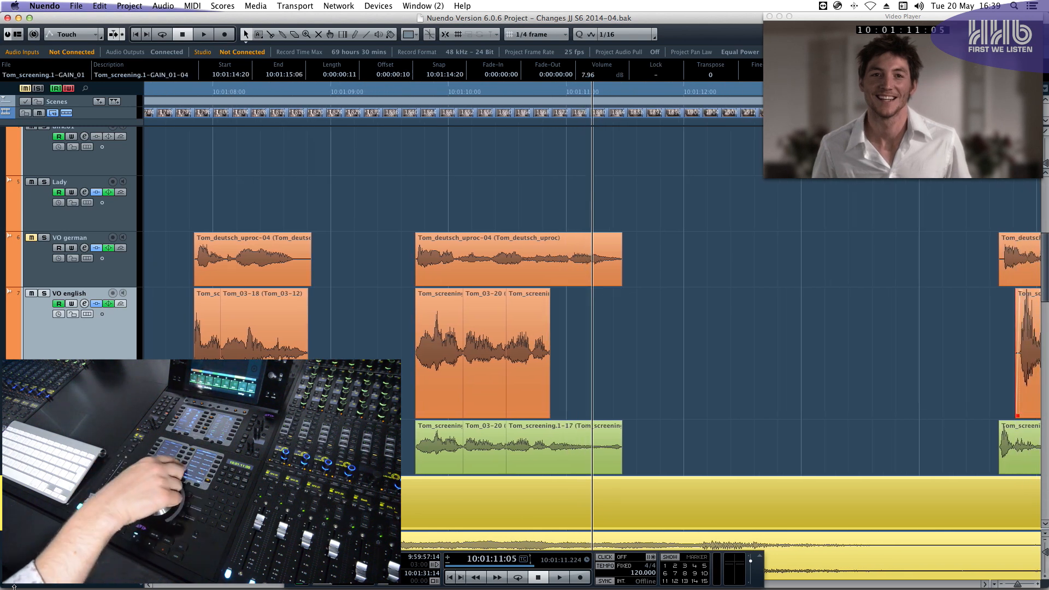
# Select the German voice-over clip on the VO german track and scroll down.
pyautogui.click(515, 257)
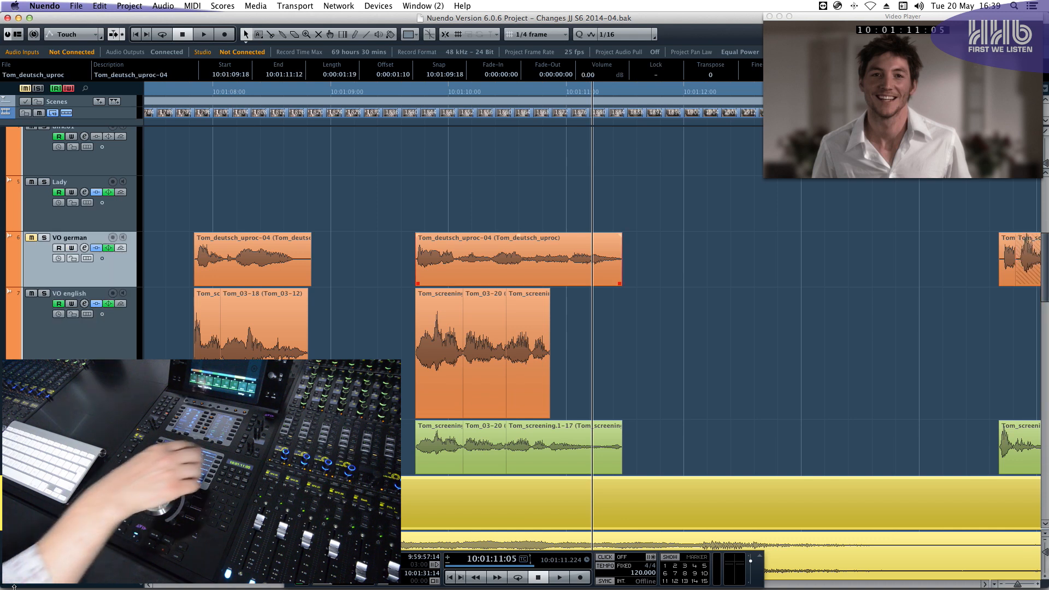
pyautogui.scroll(-3)
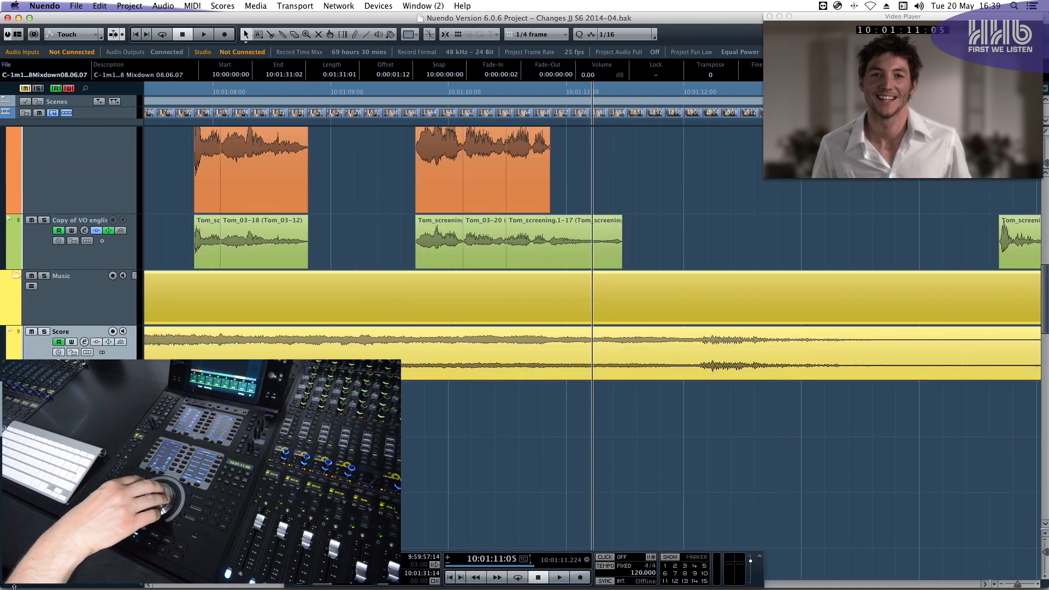